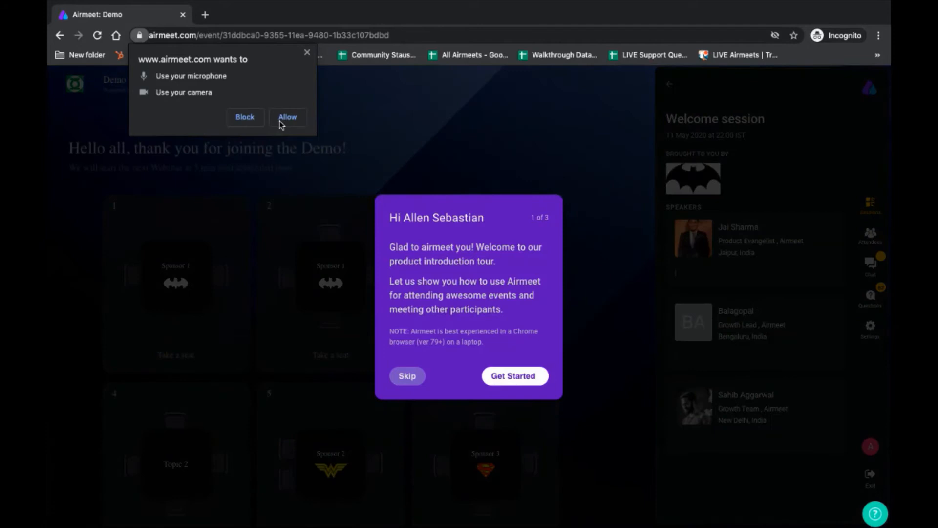
# Step: Allow the Airmeet demo event to access the microphone and camera
pyautogui.click(287, 117)
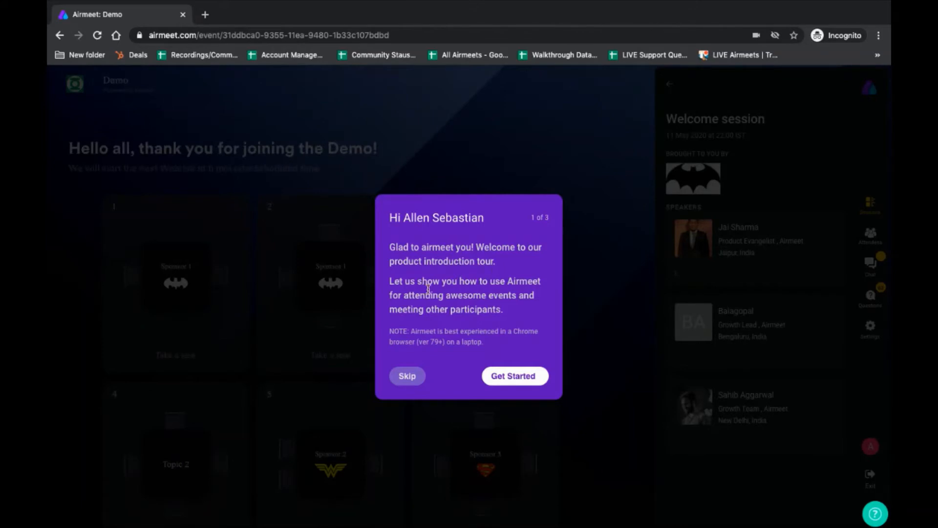
pyautogui.moveTo(496, 341)
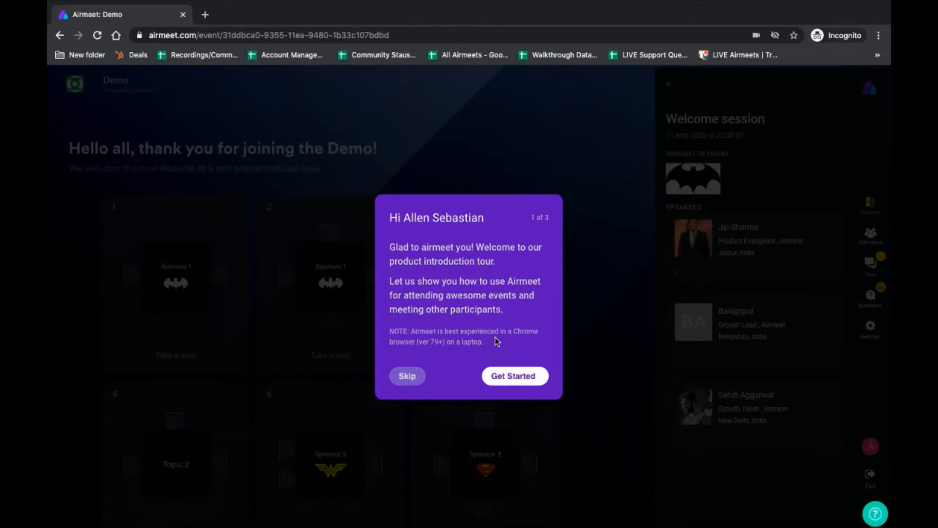
# Step: Start the welcome tour to reach the Social Lounge tables step
pyautogui.click(407, 376)
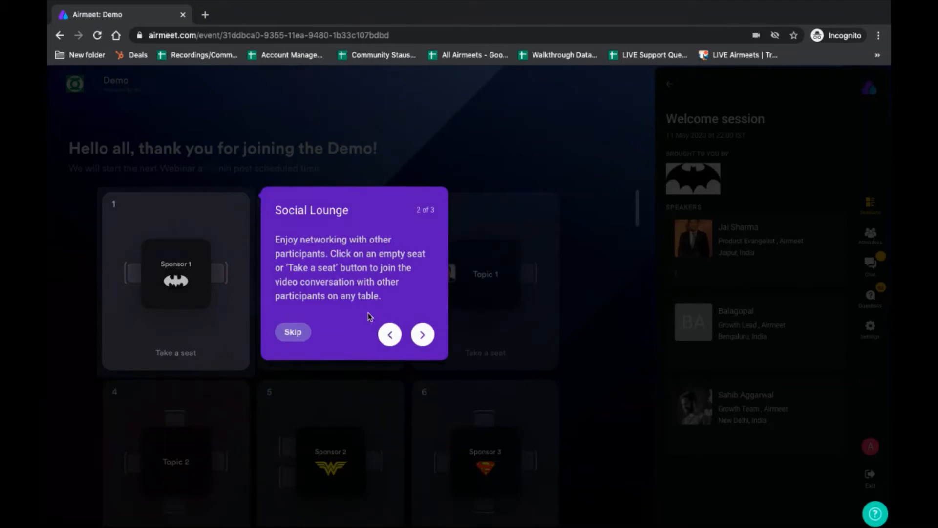
pyautogui.moveTo(357, 315)
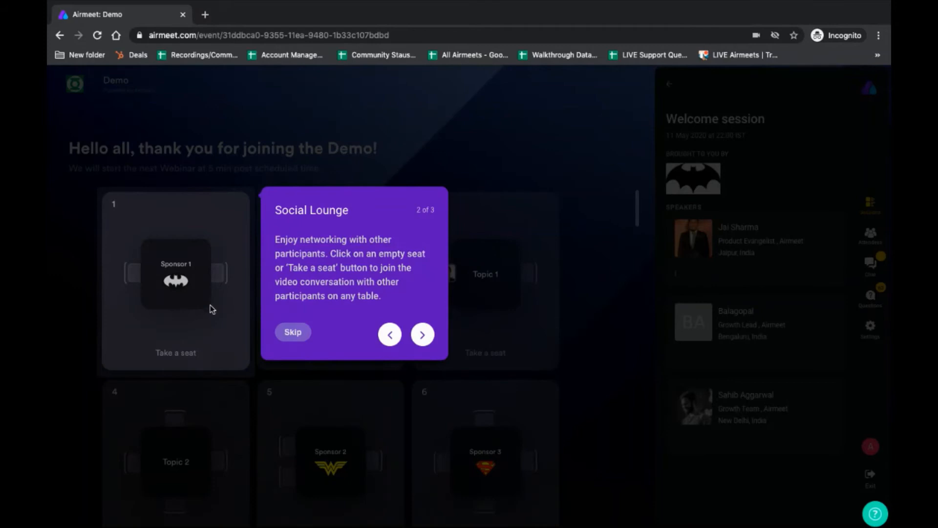
pyautogui.moveTo(327, 298)
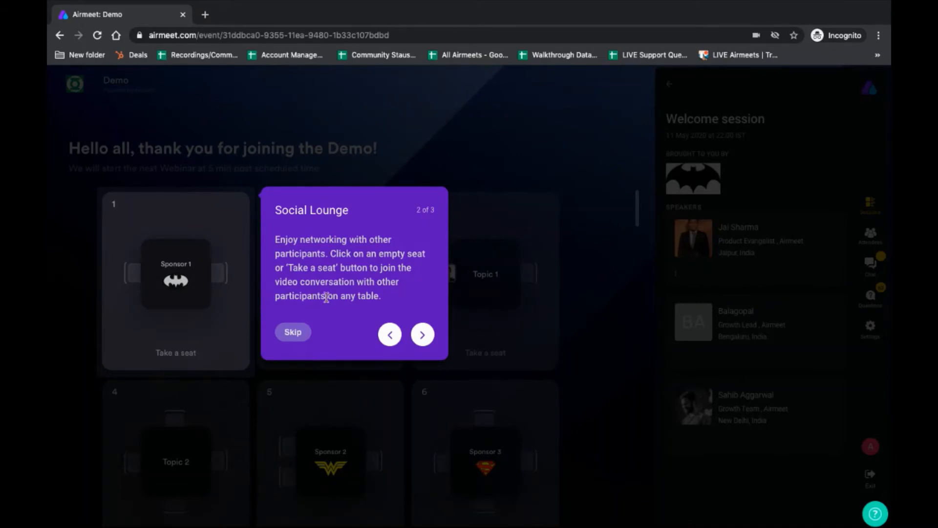
pyautogui.moveTo(188, 324)
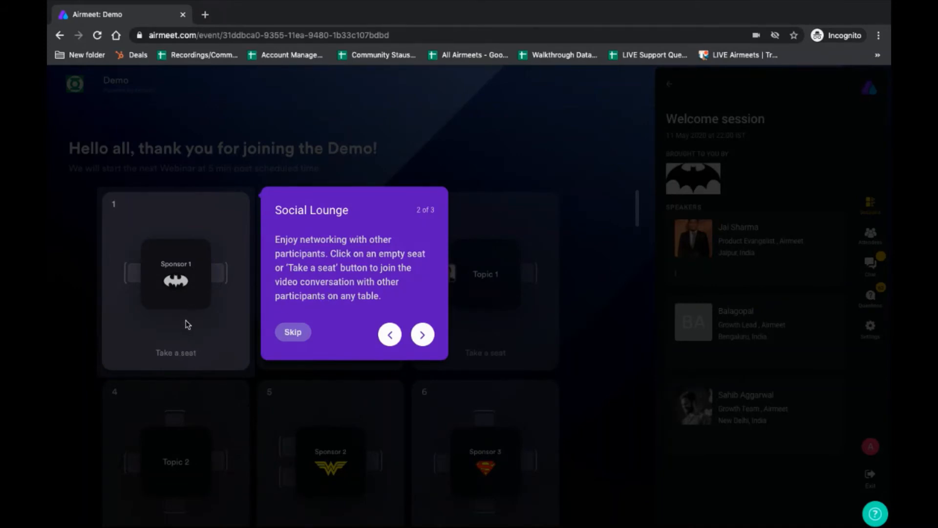
pyautogui.moveTo(350, 308)
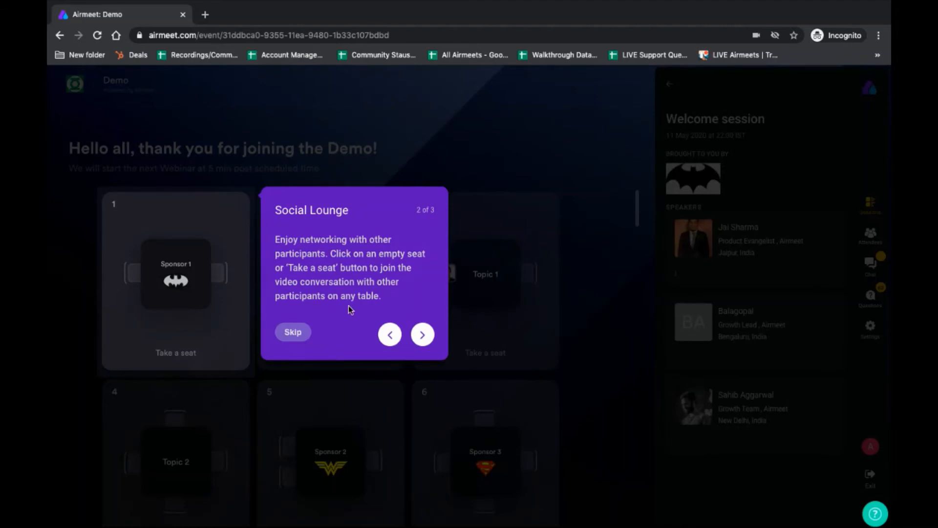
# Step: Advance through the Event Panel step, dismiss the tour, and open Live Chat
pyautogui.click(421, 333)
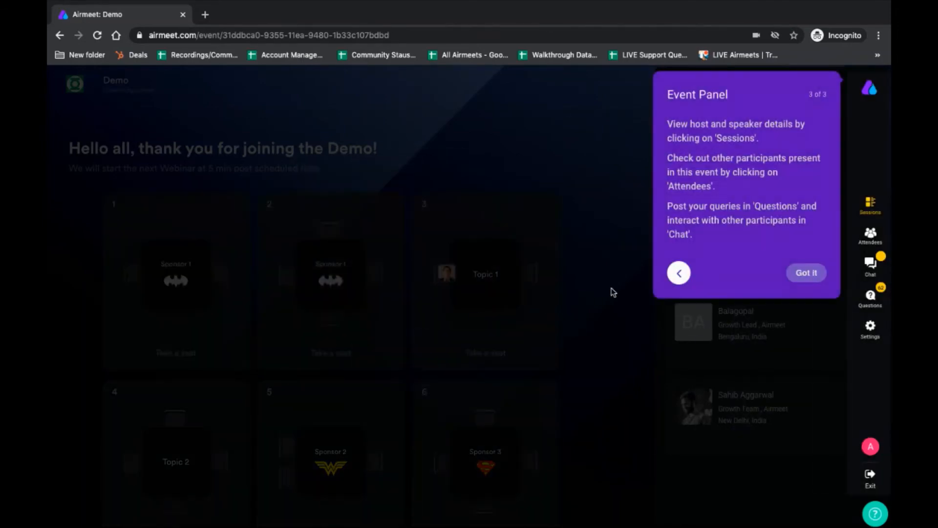
pyautogui.moveTo(764, 244)
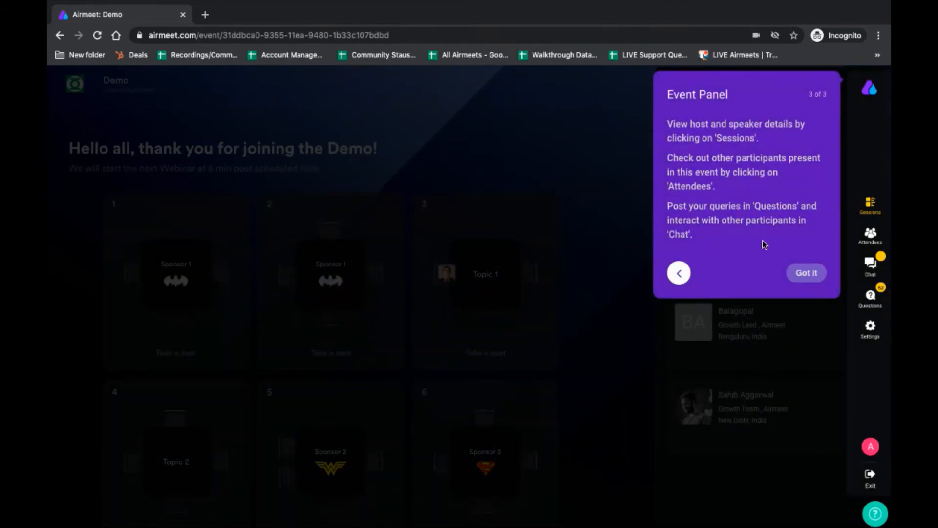
pyautogui.moveTo(713, 226)
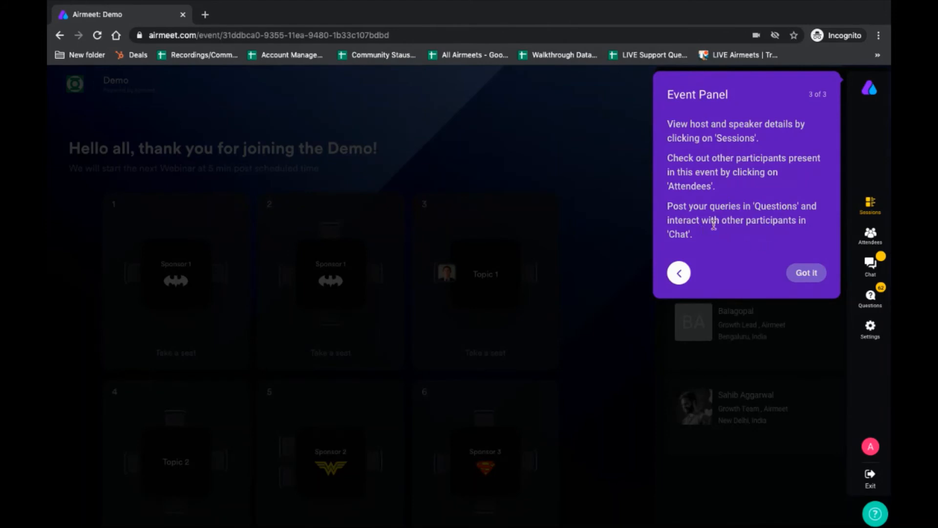
pyautogui.moveTo(861, 266)
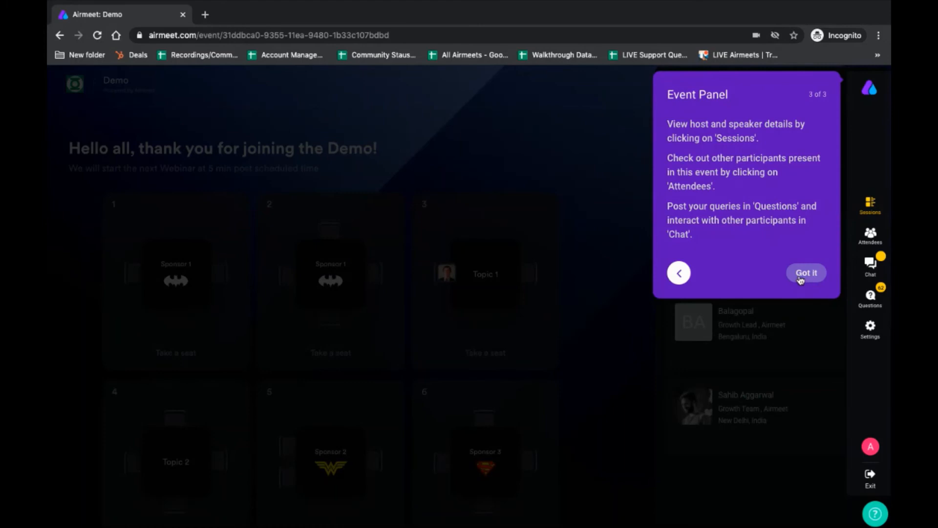
pyautogui.click(805, 272)
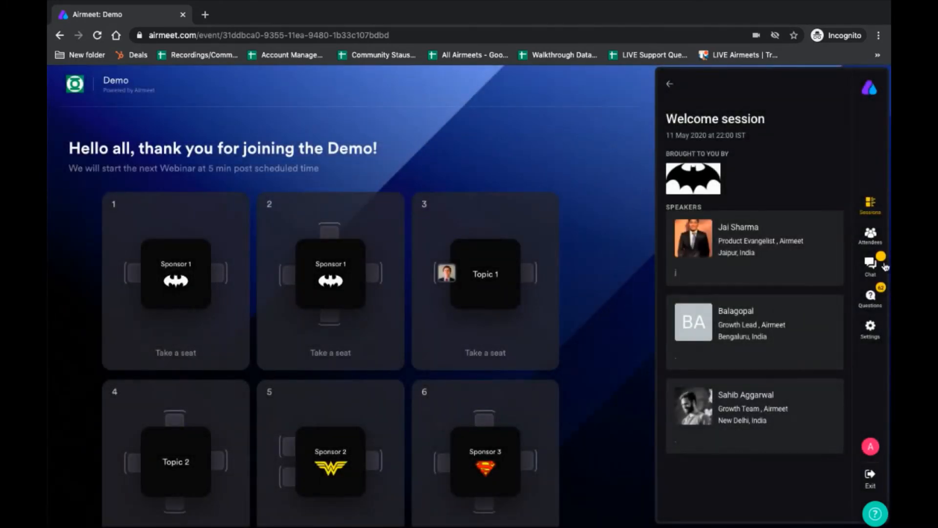
pyautogui.click(870, 263)
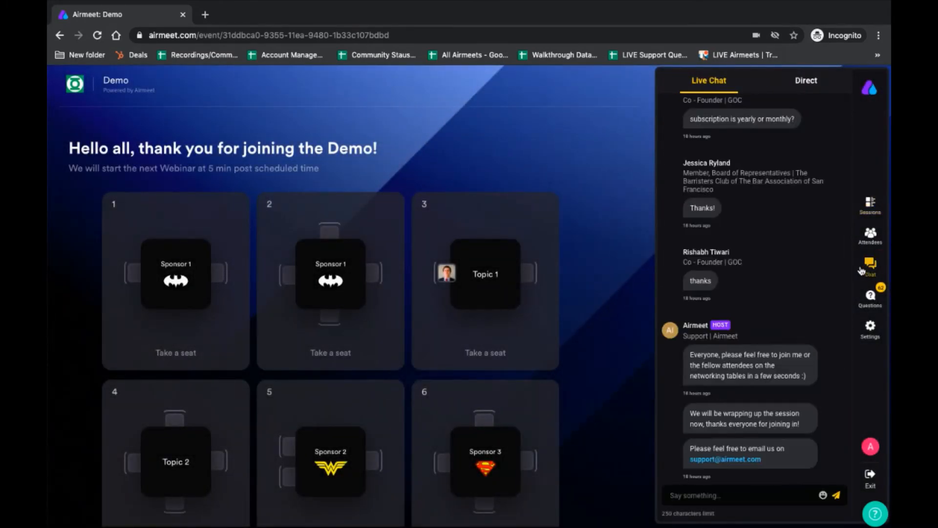
pyautogui.moveTo(589, 250)
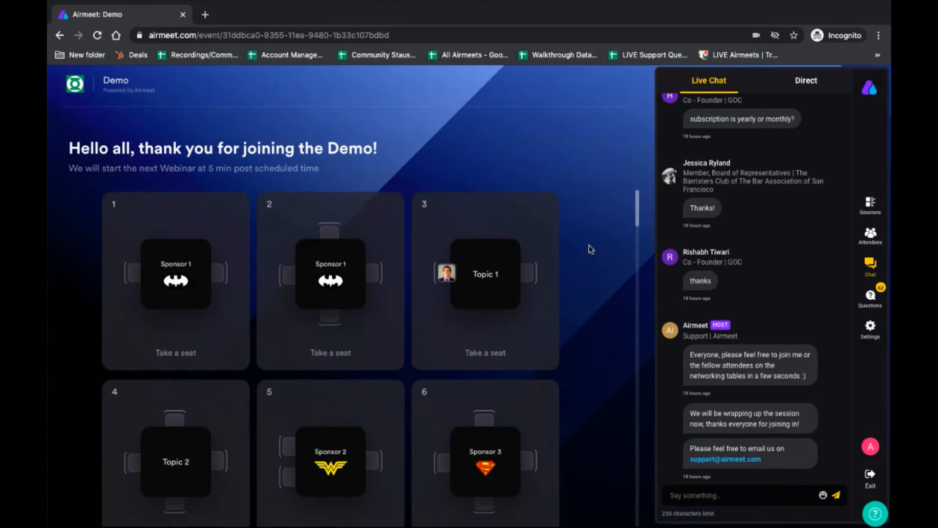